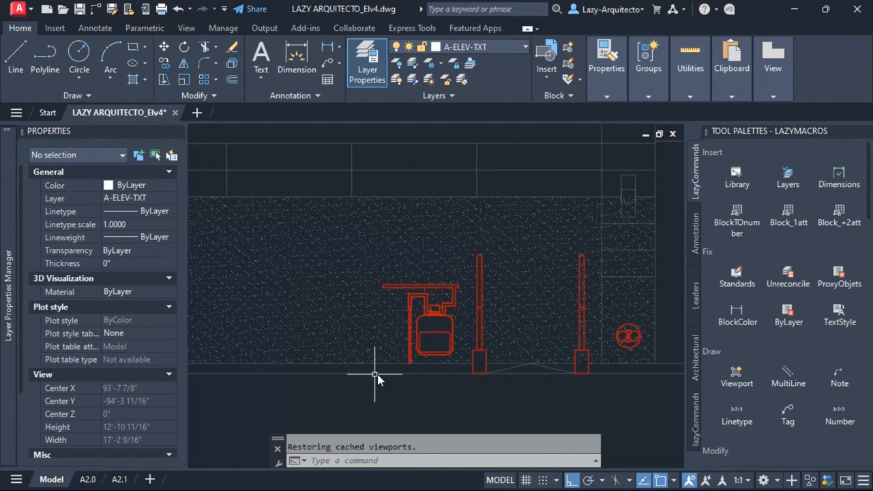
{"action": "mouse_move", "coordinate": [487, 409]}
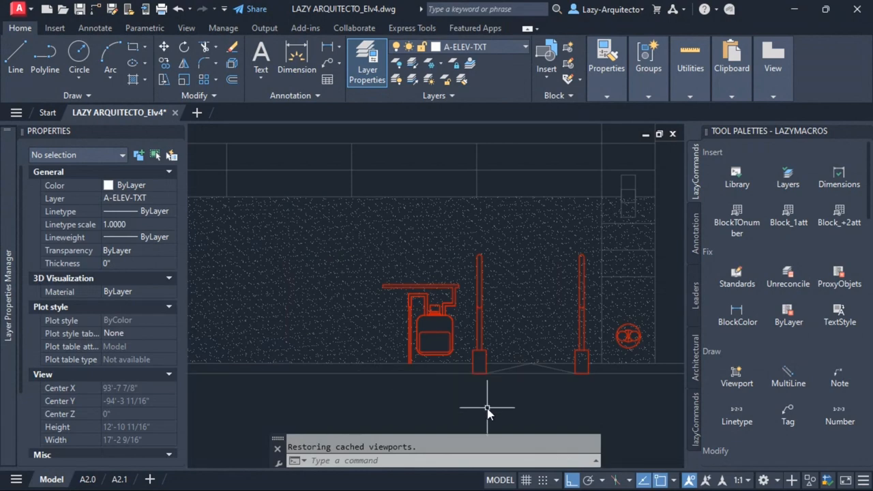
{"action": "mouse_move", "coordinate": [514, 380]}
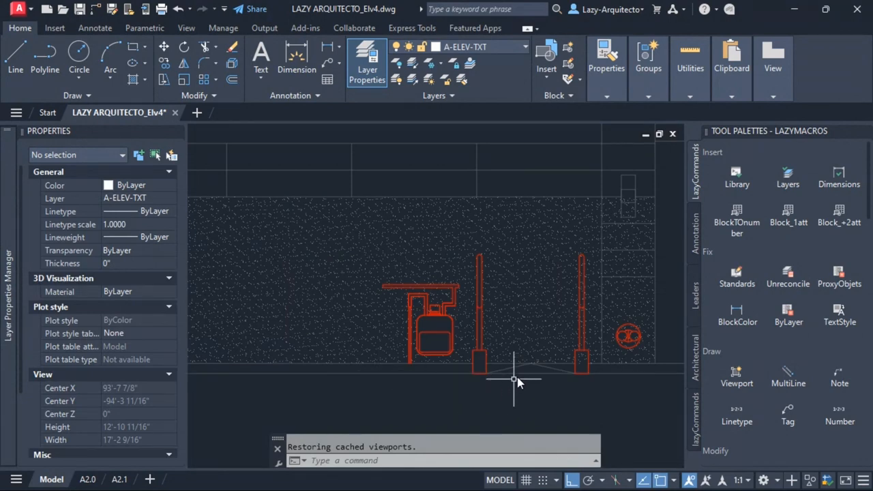
Open the SPRINKLER block in the Block Editor and set layer WHITEE to white
{"action": "left_click", "coordinate": [477, 368]}
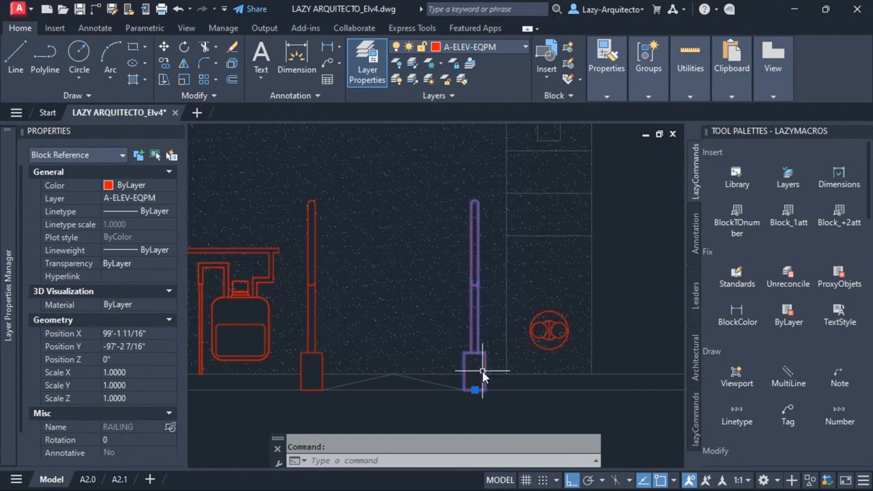
{"action": "right_click", "coordinate": [484, 371]}
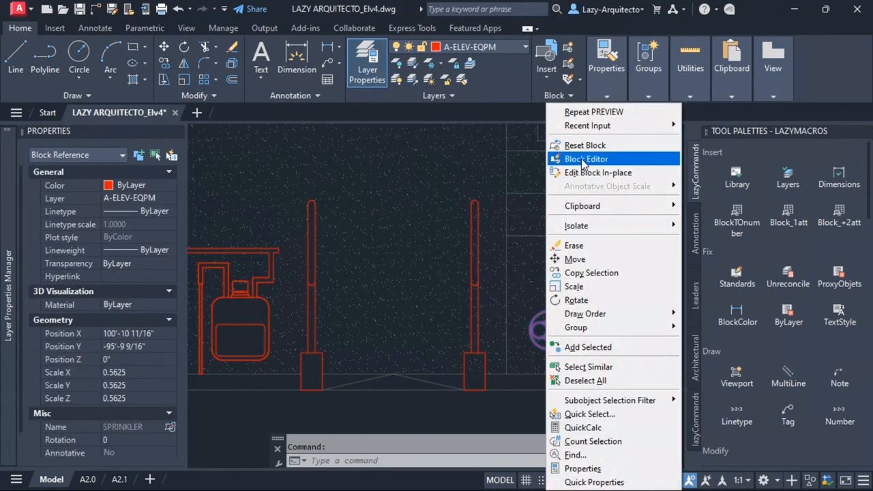
{"action": "left_click", "coordinate": [586, 158]}
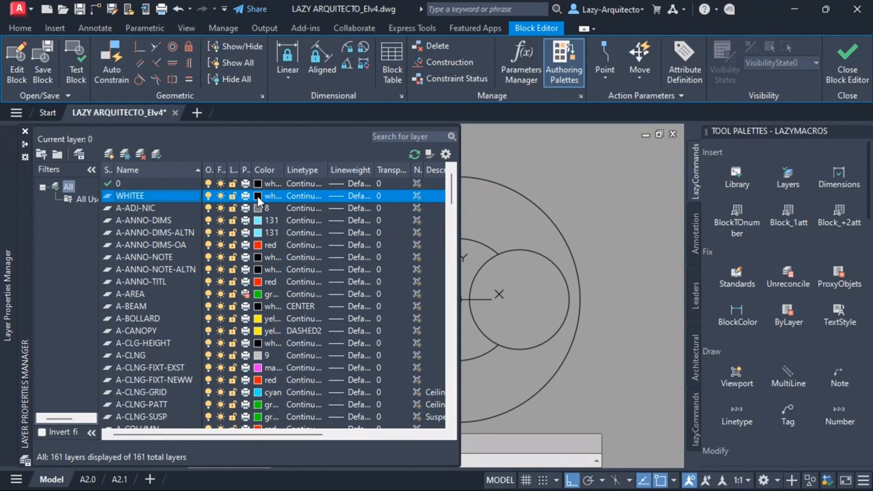
{"action": "left_click", "coordinate": [258, 196]}
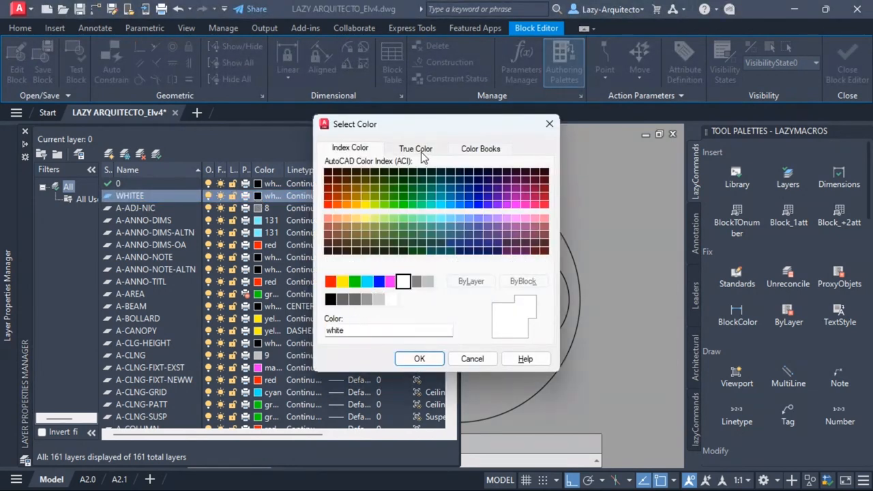
{"action": "left_click", "coordinate": [472, 358]}
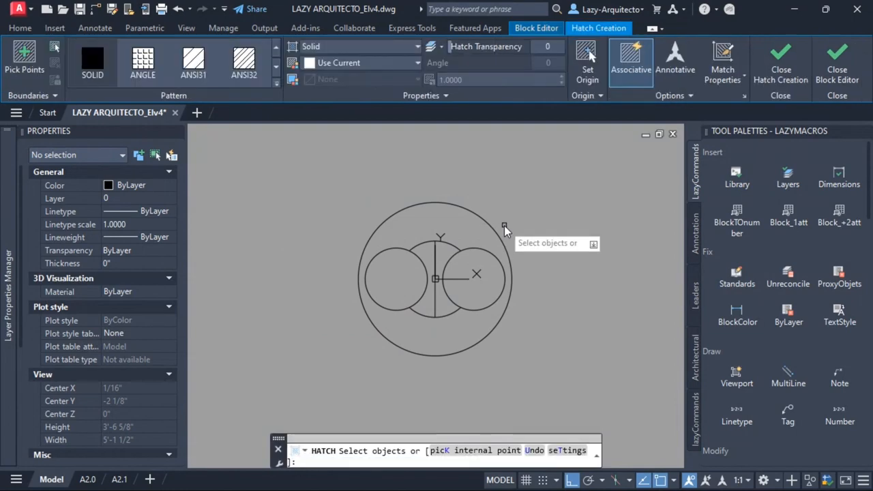
Hatch the outer circle with SOLID fill, send it back, and close the editor
{"action": "left_click", "coordinate": [436, 280]}
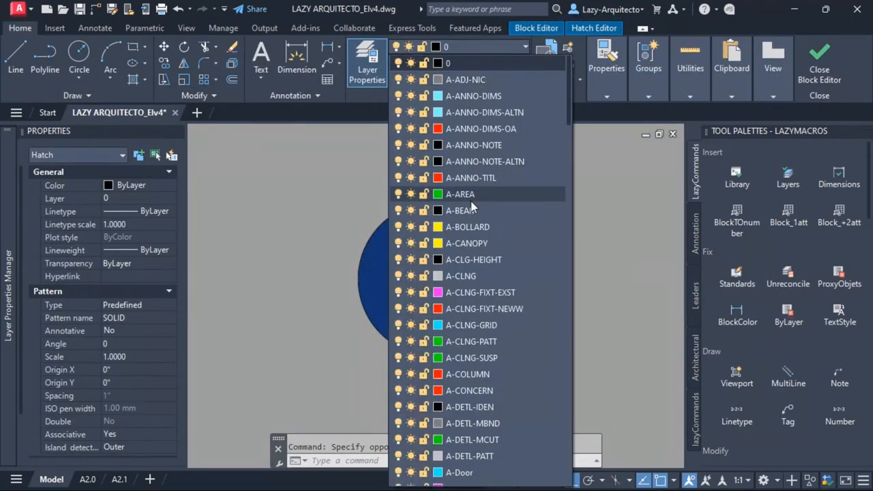
{"action": "scroll", "scroll_direction": "down", "scroll_amount": 3}
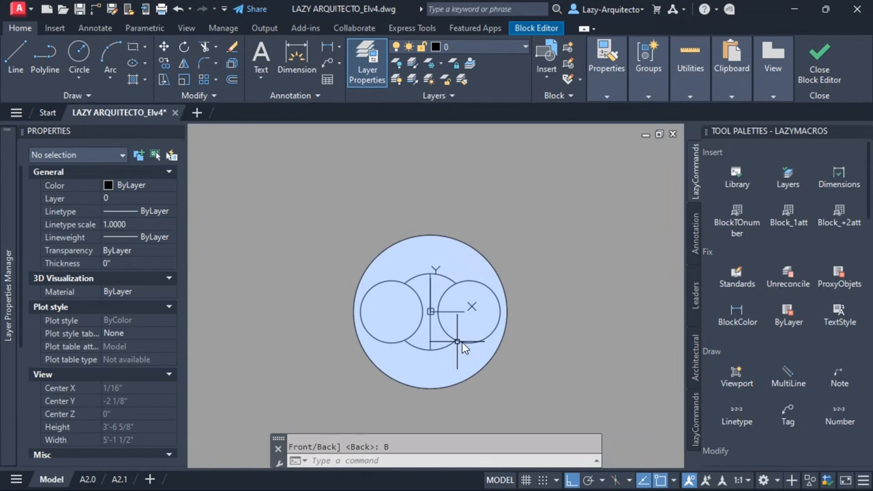
{"action": "left_click", "coordinate": [819, 62]}
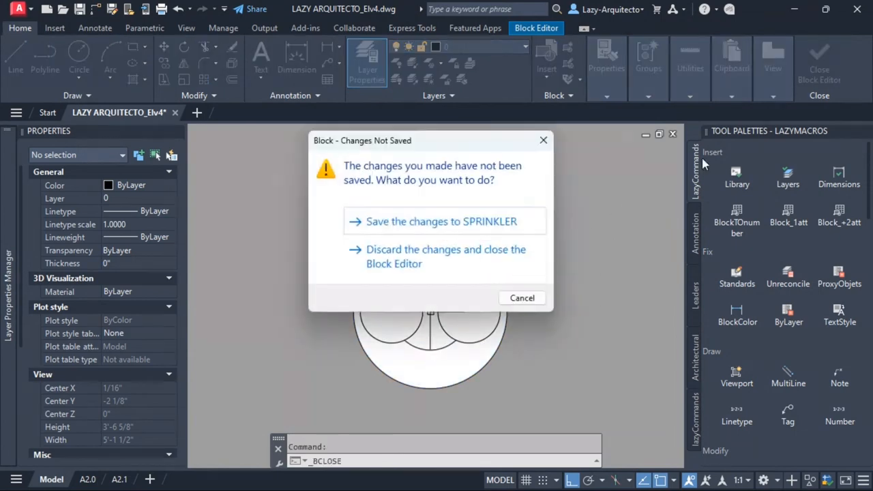
Save the SPRINKLER block changes and zoom around to check the filled background
{"action": "left_click", "coordinate": [445, 256]}
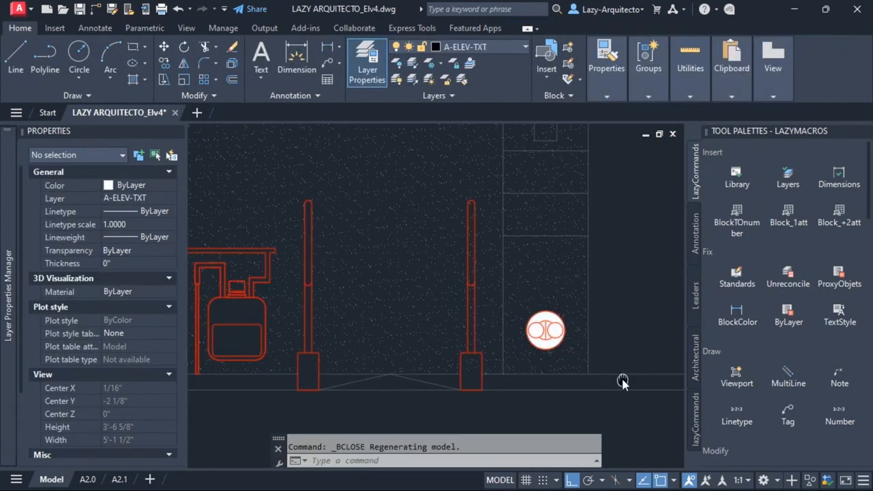
{"action": "scroll", "scroll_direction": "up", "scroll_amount": 3}
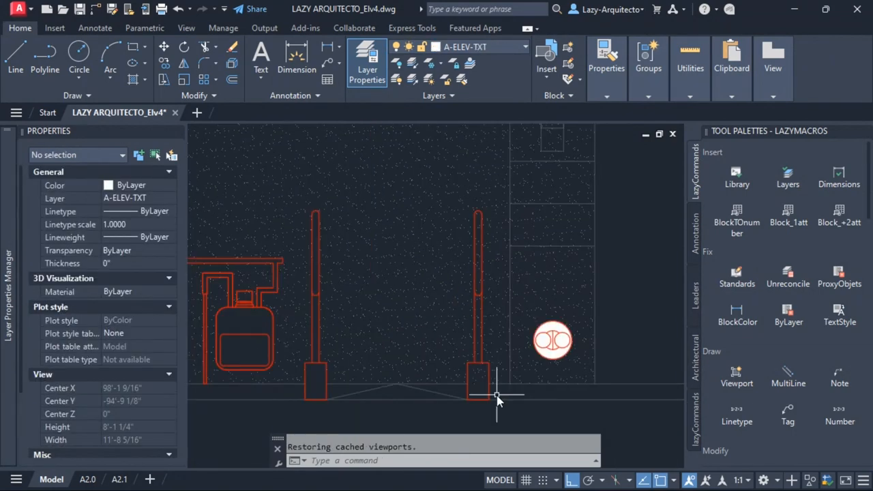
{"action": "mouse_move", "coordinate": [522, 399]}
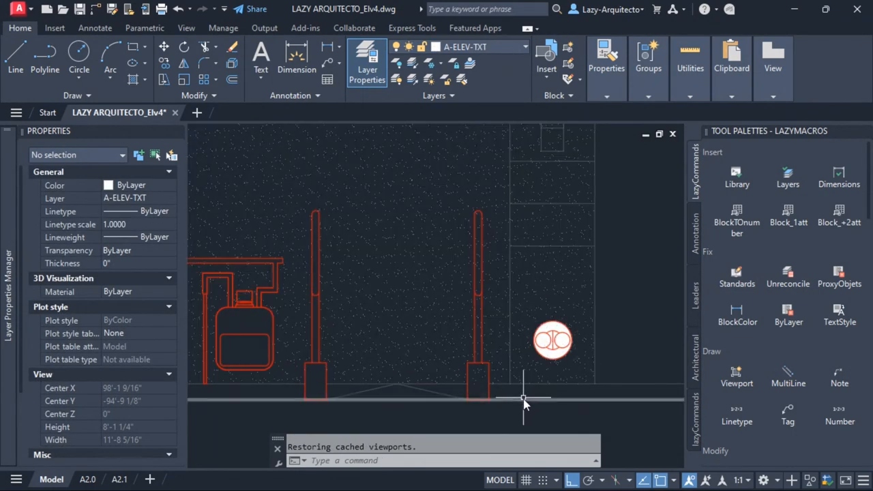
{"action": "mouse_move", "coordinate": [515, 409]}
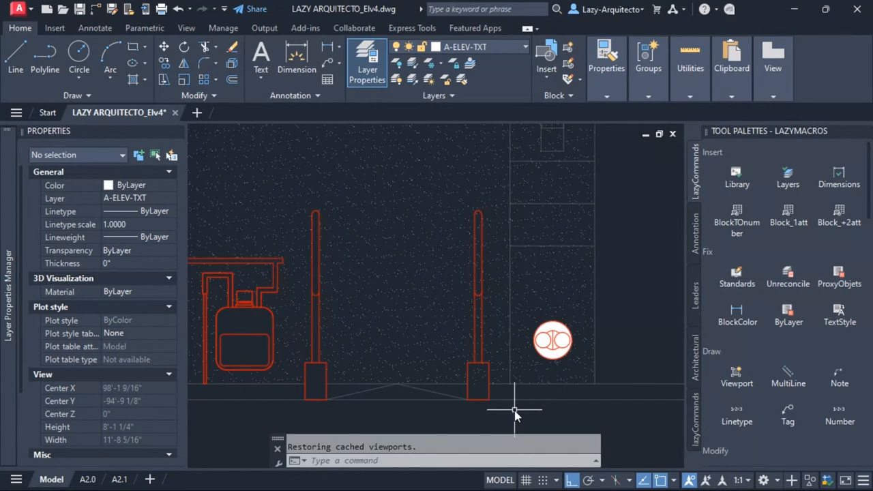
{"action": "scroll", "scroll_direction": "down", "scroll_amount": 3}
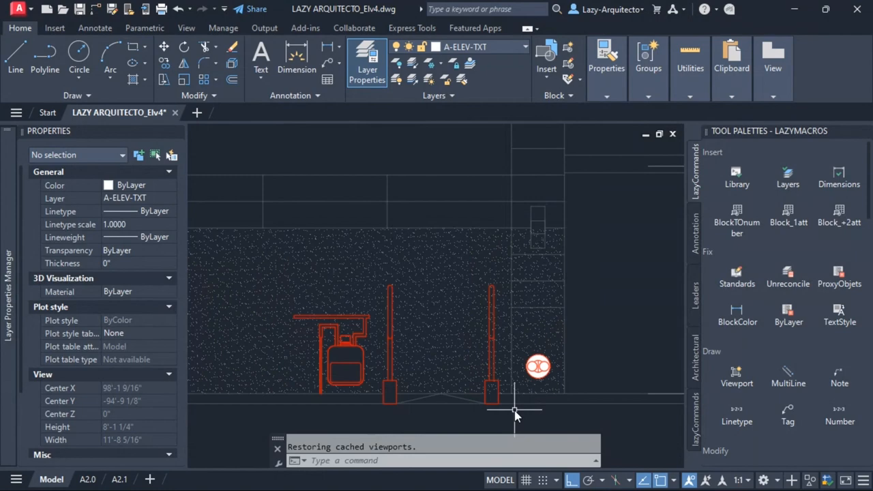
Create a new CUI command named LazyHatchtoBlock and assign it a button image
{"action": "type", "text": "CUI"}
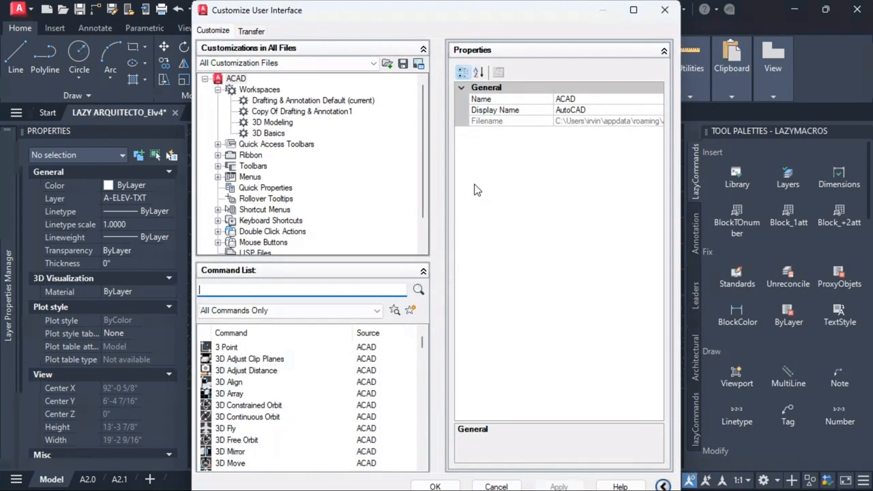
{"action": "mouse_move", "coordinate": [409, 311]}
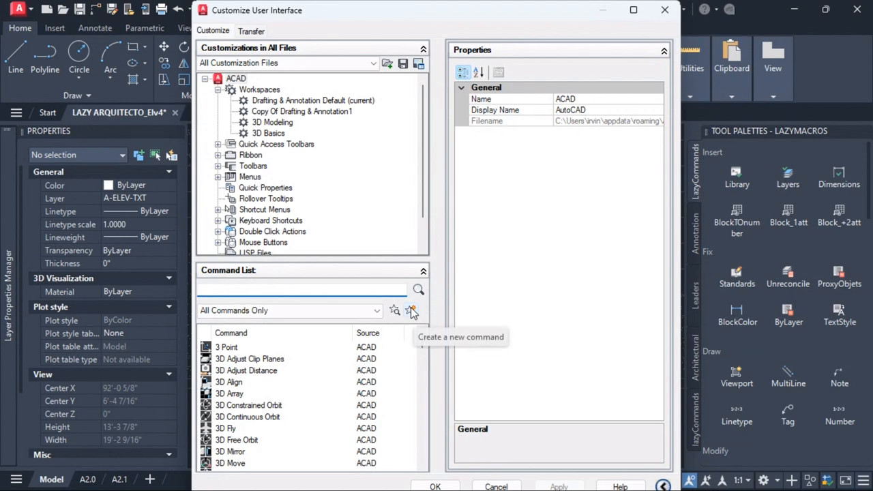
{"action": "left_click", "coordinate": [412, 310]}
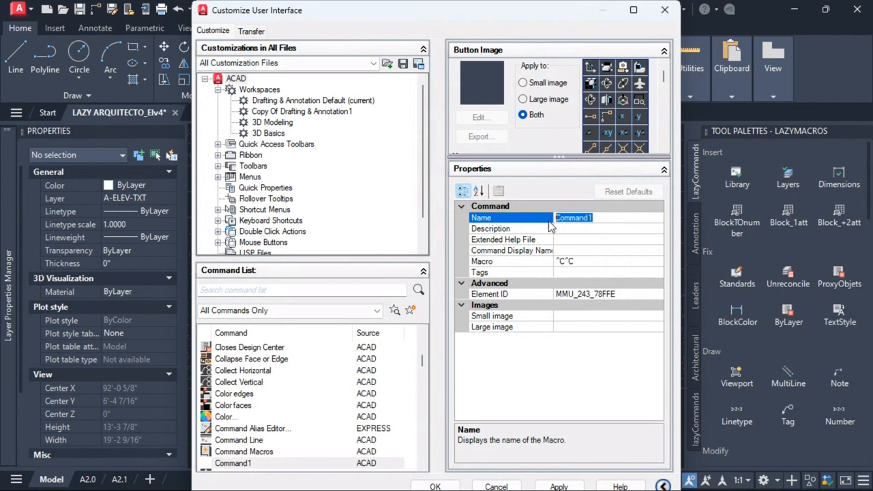
{"action": "type", "text": "LazyHatchtoBlock"}
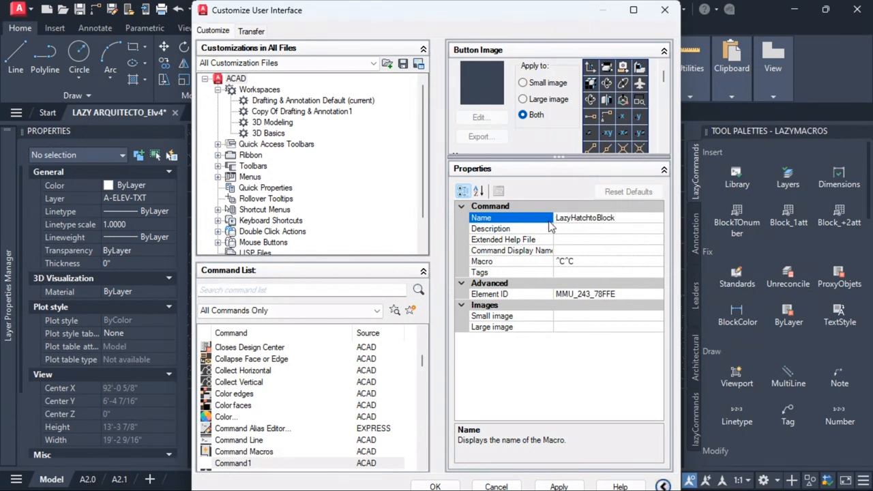
{"action": "left_click", "coordinate": [627, 217]}
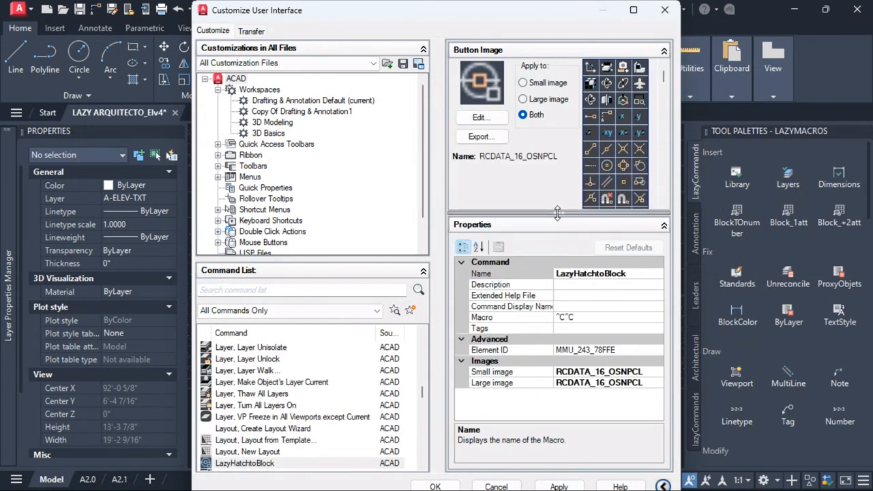
{"action": "left_click_drag", "start_coordinate": [558, 213], "coordinate": [558, 199]}
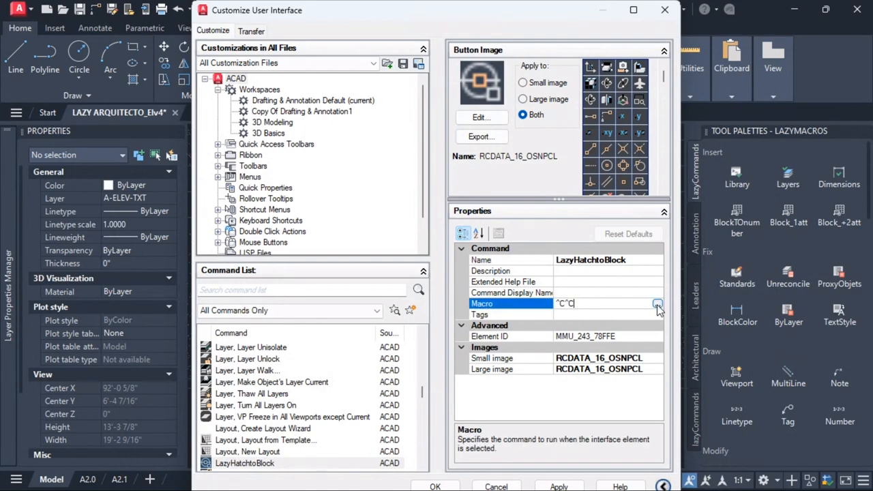
Edit the macro in the Long String Editor, adding a ZOOM;O;L;; step after boundary
{"action": "left_click", "coordinate": [657, 303]}
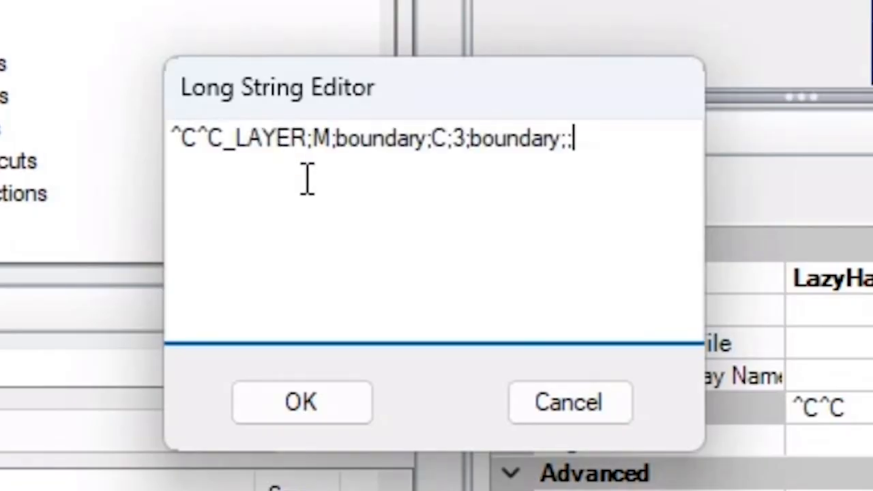
{"action": "left_click", "coordinate": [351, 140]}
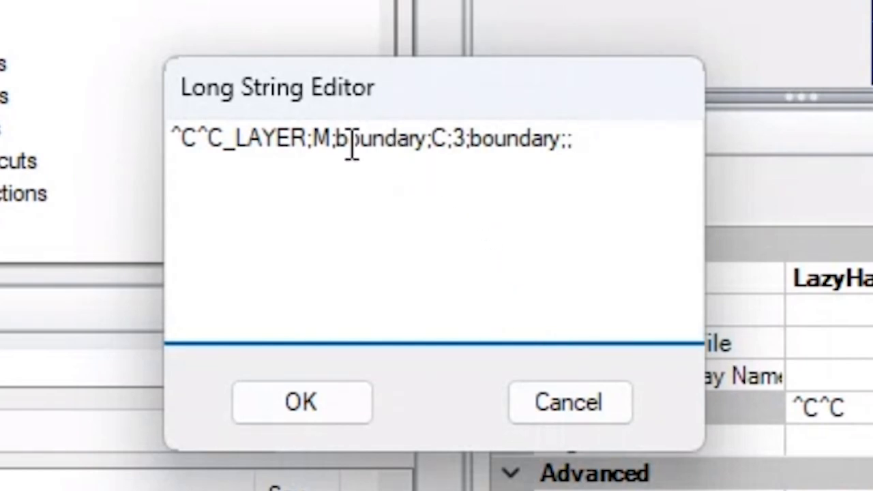
{"action": "double_click", "coordinate": [378, 139]}
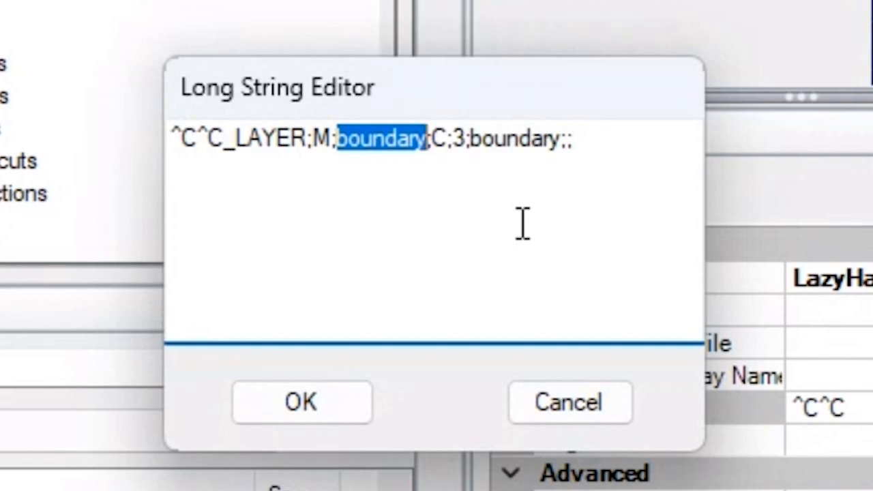
{"action": "left_click", "coordinate": [440, 139]}
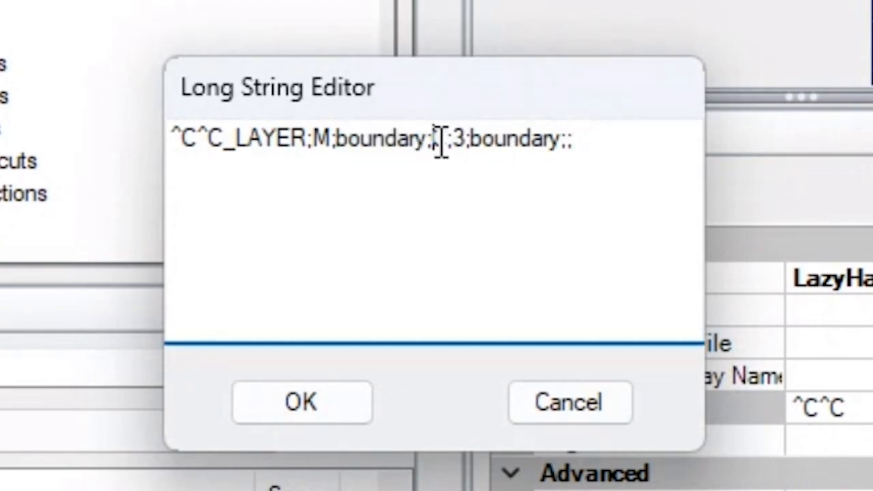
{"action": "double_click", "coordinate": [438, 139]}
{"action": "type", "text": "_REC;-50,-50;100,100;"}
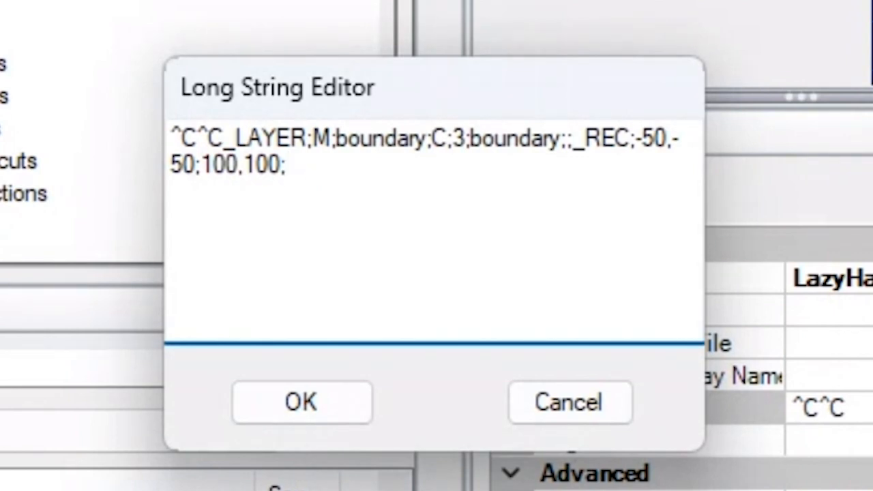
{"action": "type", "text": "ZOOM;O;L;;"}
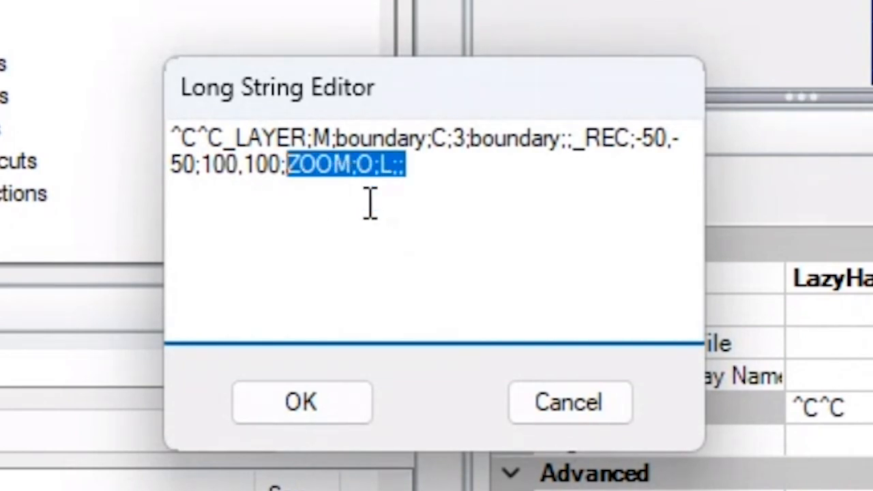
{"action": "mouse_move", "coordinate": [319, 164]}
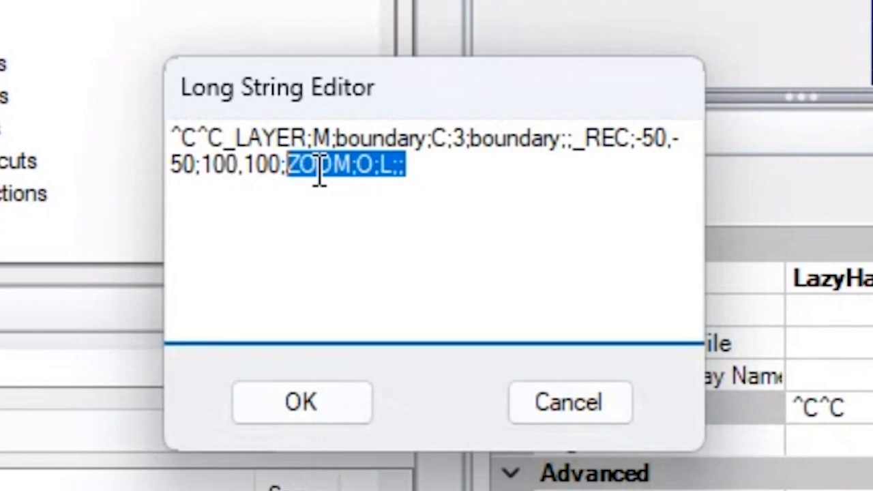
Append the rectangle and boundary-tracing BO steps to the macro
{"action": "left_click", "coordinate": [300, 165]}
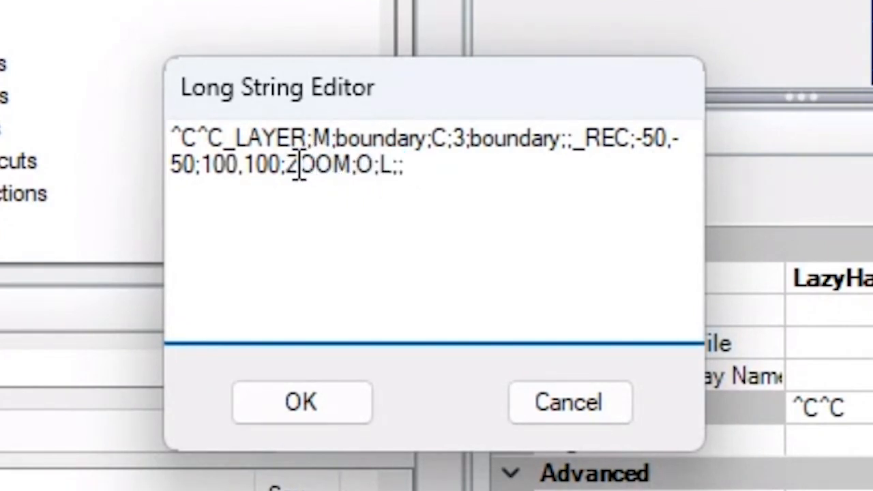
{"action": "double_click", "coordinate": [365, 165]}
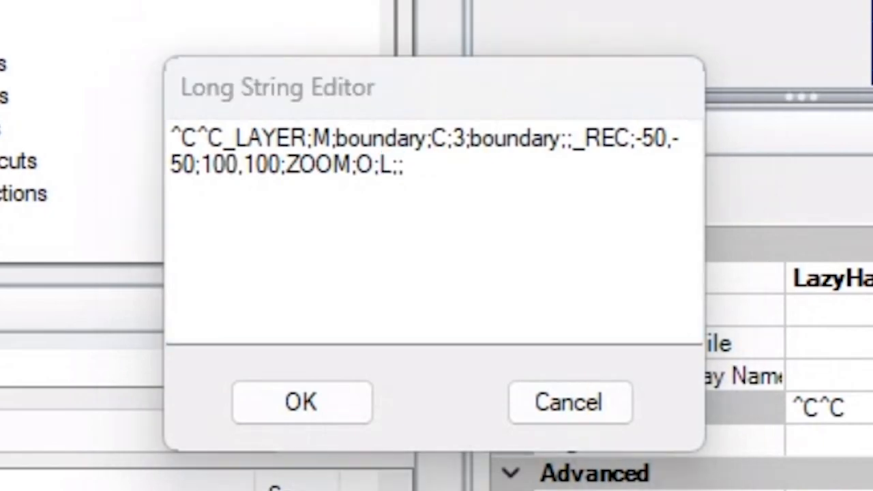
{"action": "left_click", "coordinate": [302, 402]}
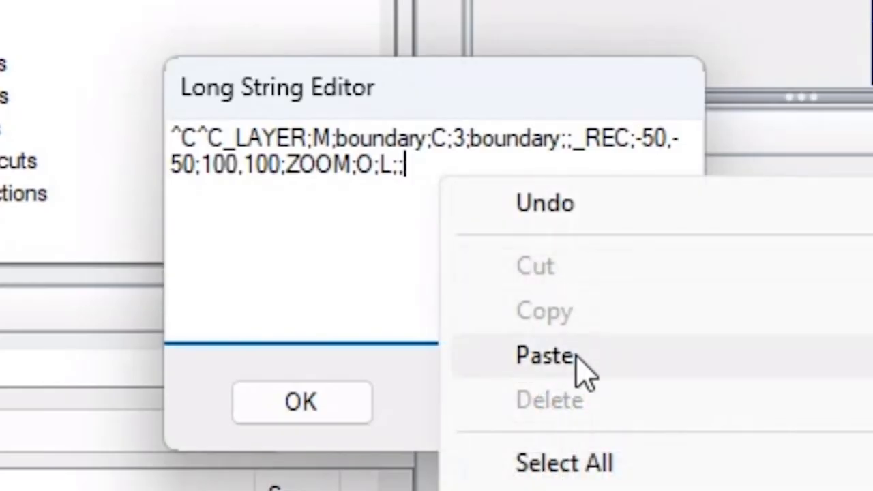
{"action": "left_click", "coordinate": [542, 355]}
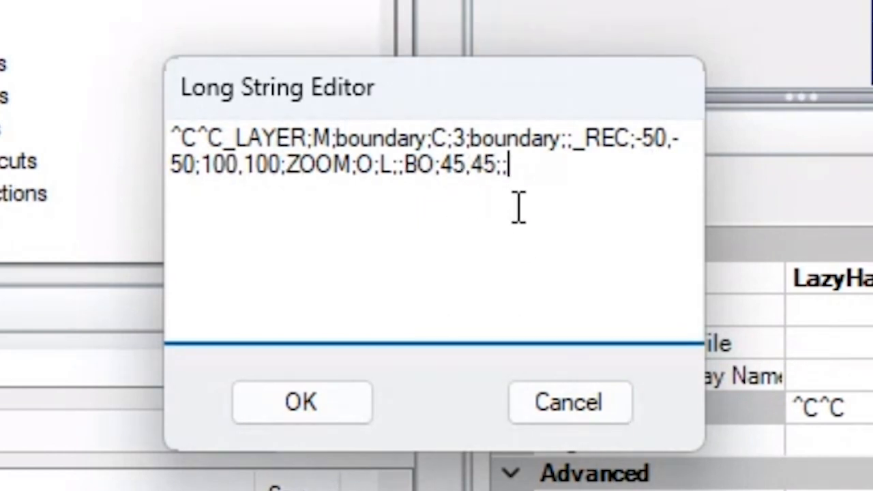
{"action": "mouse_move", "coordinate": [561, 235]}
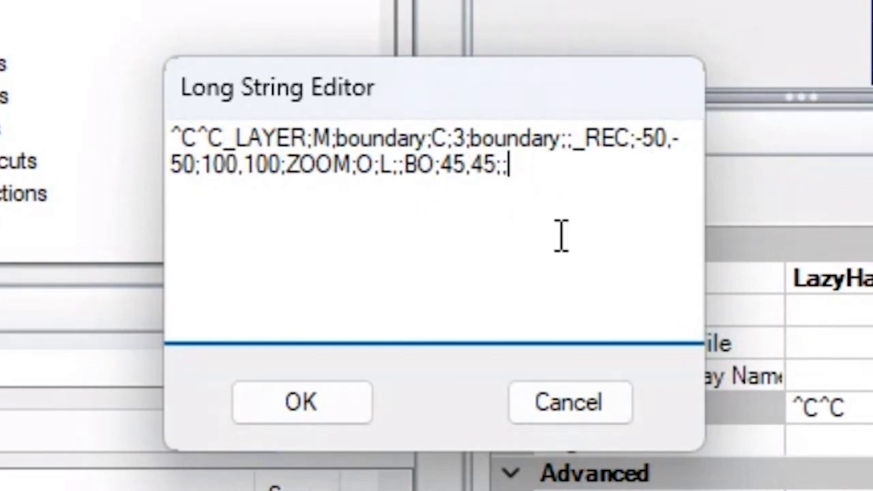
{"action": "mouse_move", "coordinate": [468, 184]}
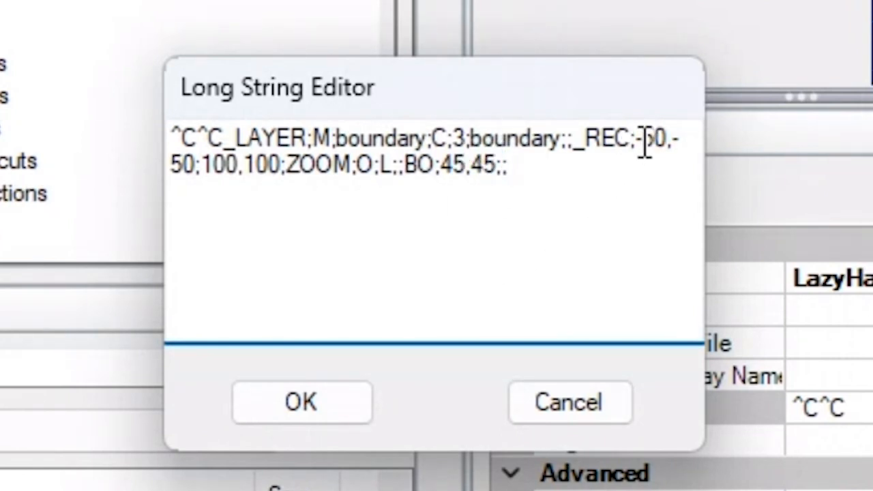
{"action": "left_click_drag", "start_coordinate": [655, 140], "coordinate": [245, 166]}
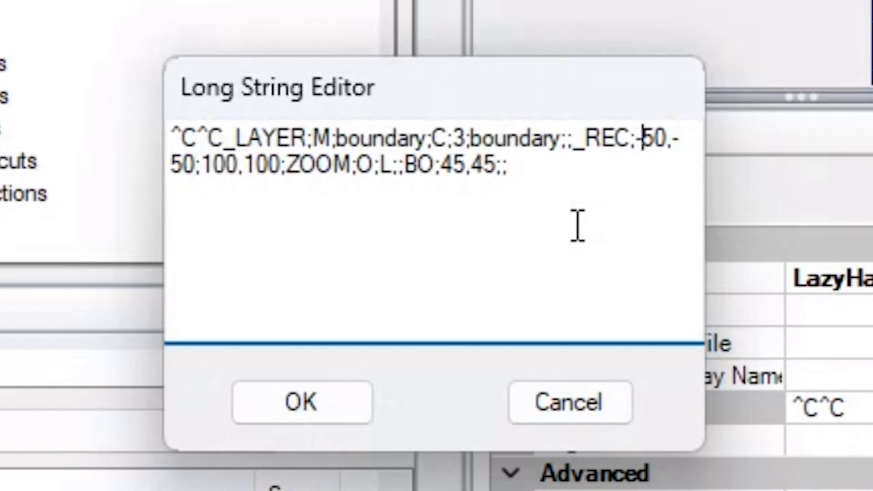
Add HPLAYER, white A-ELEV-WHITE layer (255,255,255), HPCOLOR, solid -HATCH and hb steps
{"action": "type", "text": "-"}
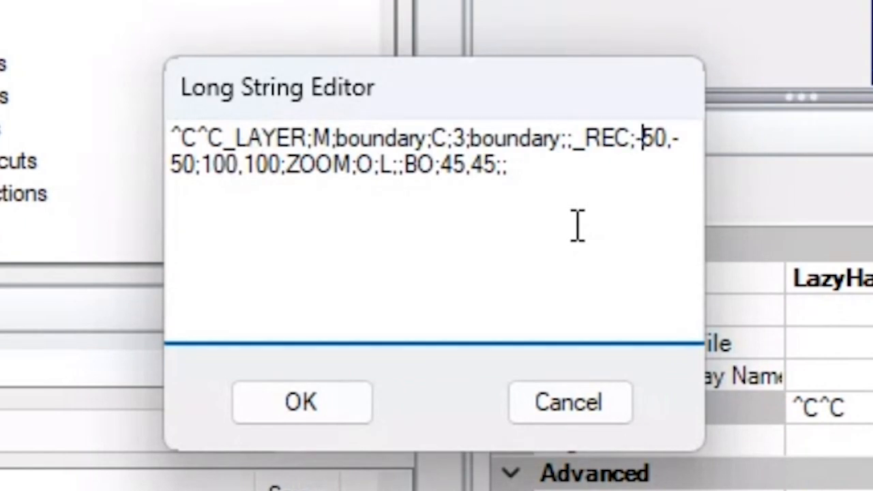
{"action": "type", "text": "HPLAYER;.;LAYER;M;A-ELEV-WHITE;C;T;255,255,255;A-ELEV-WHITE;;"}
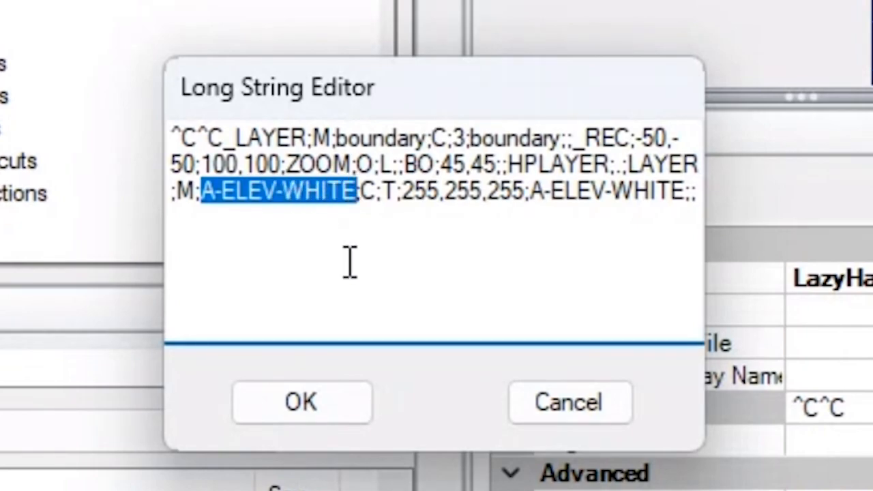
{"action": "left_click", "coordinate": [301, 402]}
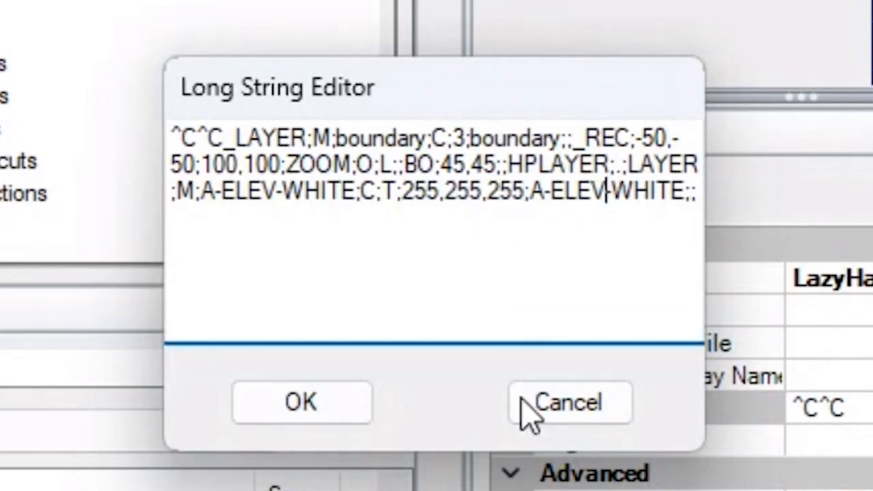
{"action": "double_click", "coordinate": [444, 191]}
{"action": "type", "text": "HPCOLOR;.;"}
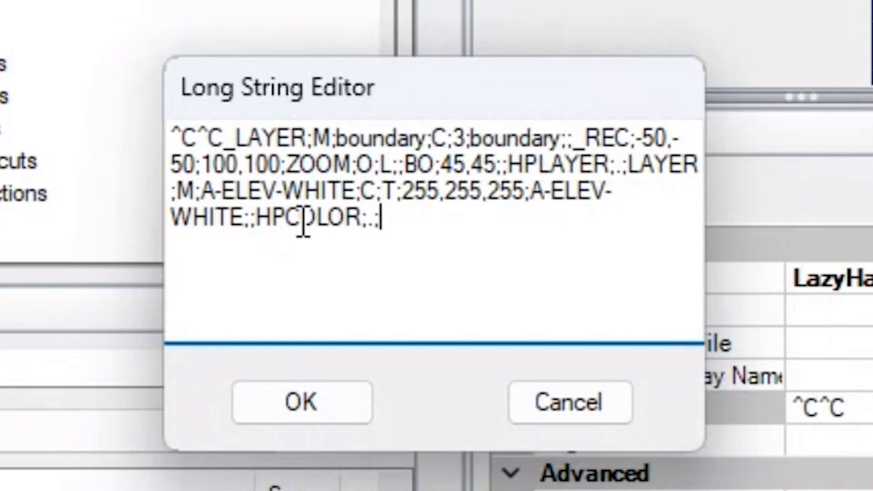
{"action": "double_click", "coordinate": [271, 216]}
{"action": "type", "text": "HATCH;P;solid;;-HATCH;S;\\;;"}
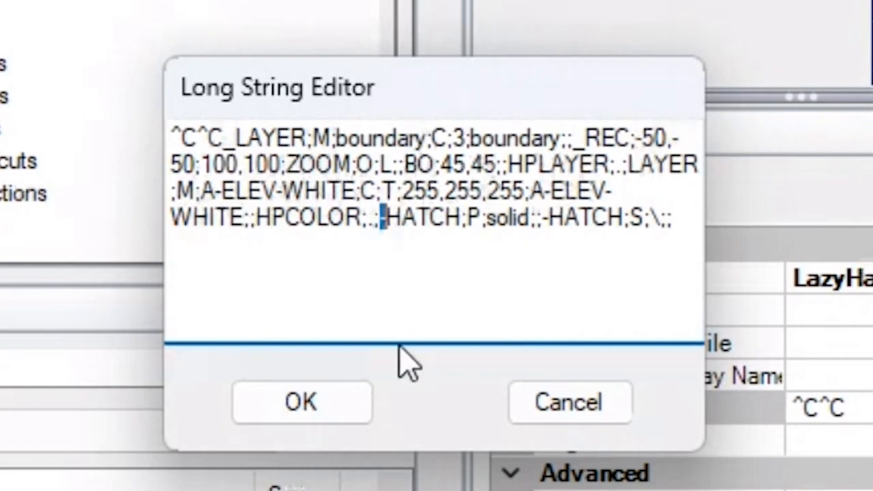
{"action": "left_click", "coordinate": [637, 217]}
{"action": "type", "text": "hb;"}
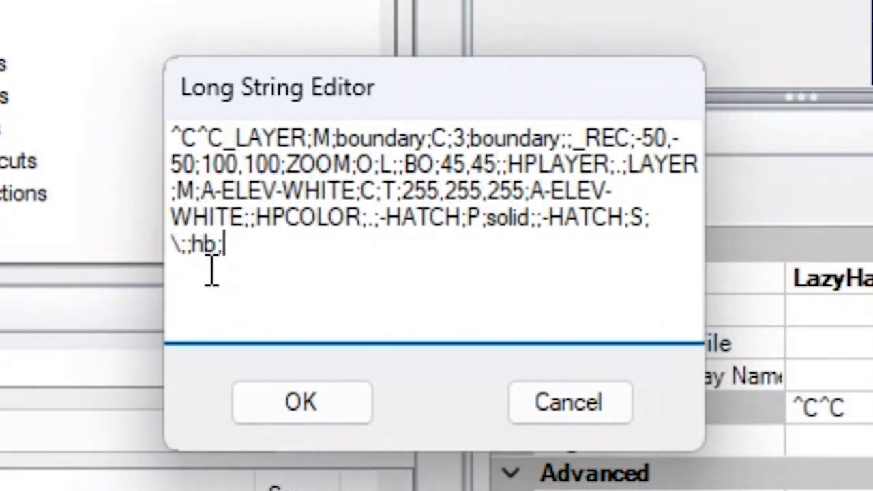
{"action": "double_click", "coordinate": [202, 245]}
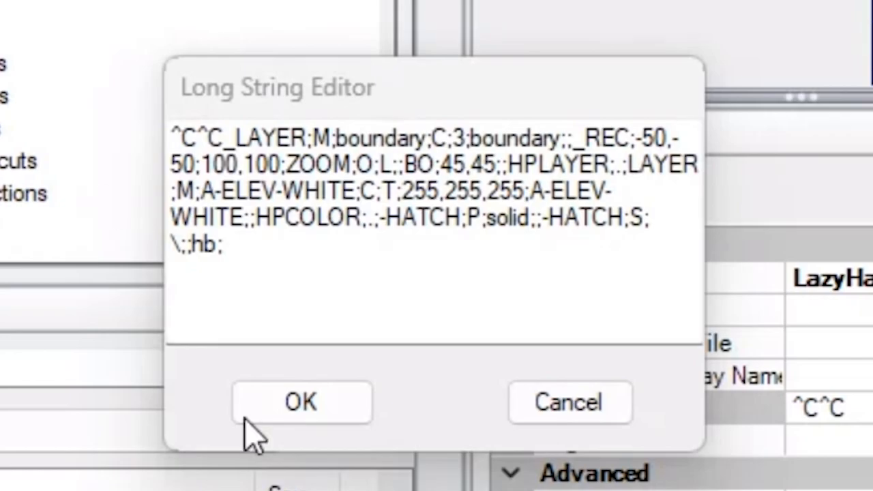
Paste boundary-layer cleanup and erase steps after hb, check them, and accept the macro
{"action": "left_click", "coordinate": [301, 401]}
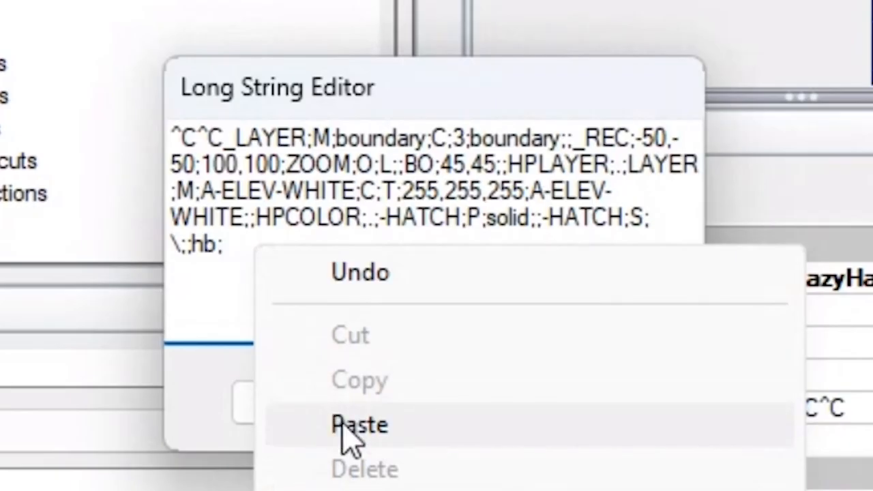
{"action": "left_click", "coordinate": [359, 425]}
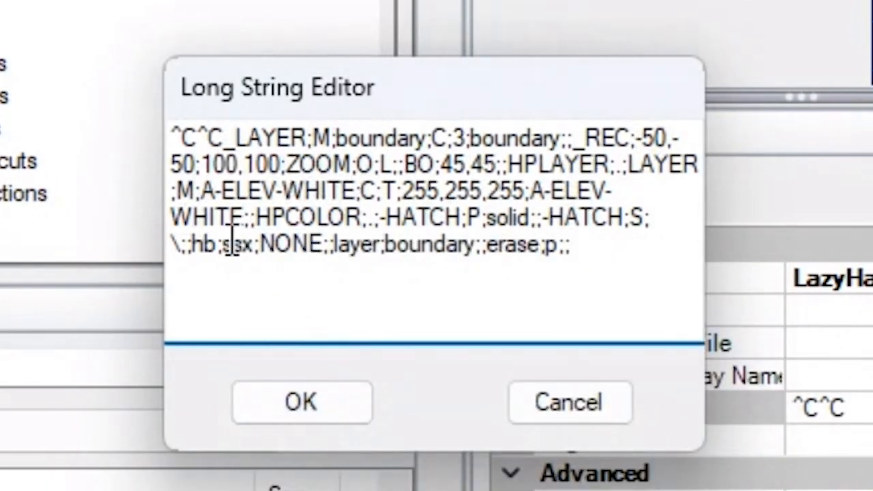
{"action": "double_click", "coordinate": [237, 244]}
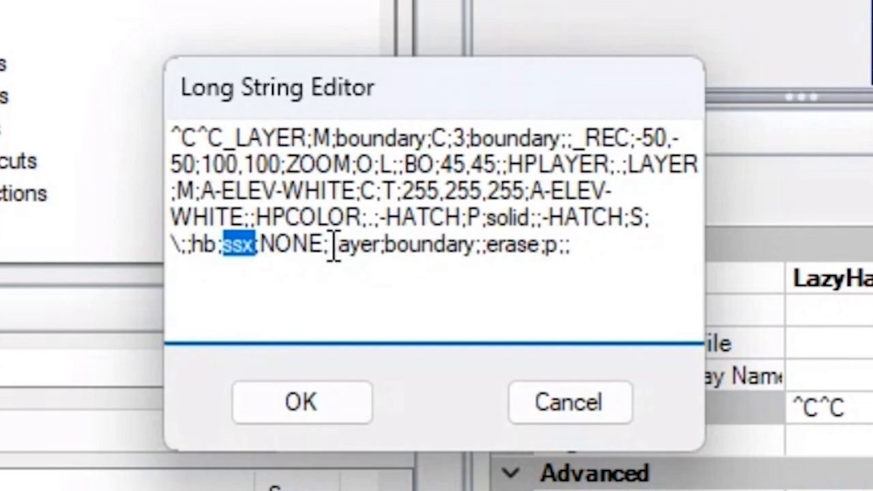
{"action": "double_click", "coordinate": [406, 245]}
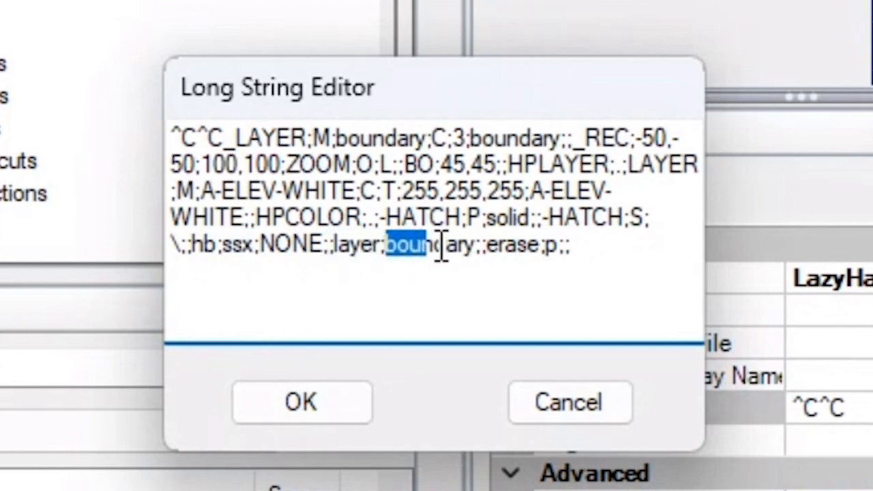
{"action": "double_click", "coordinate": [409, 245]}
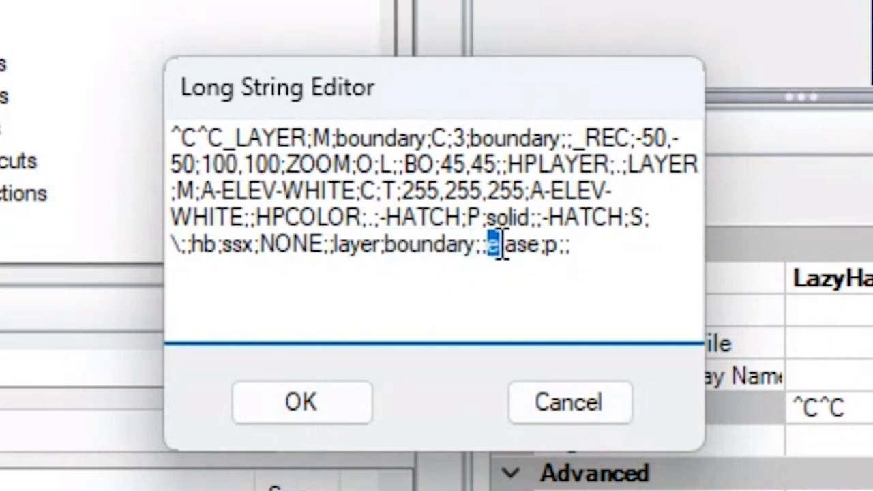
{"action": "double_click", "coordinate": [519, 243]}
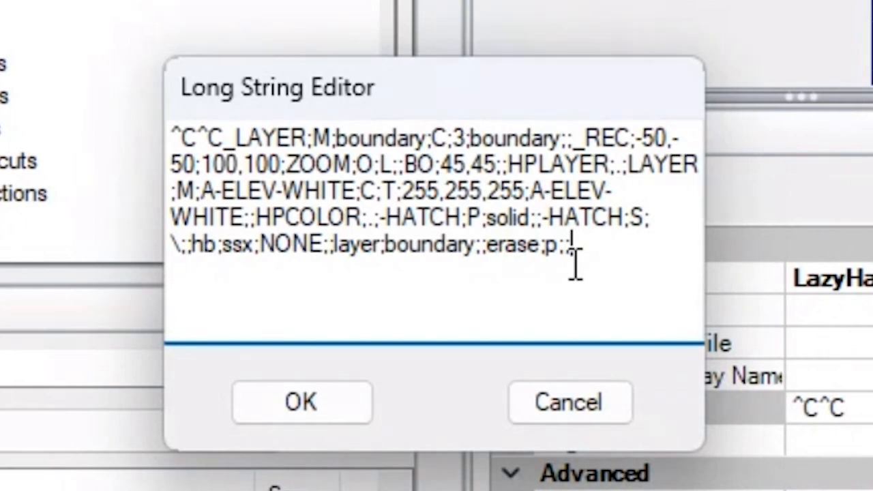
{"action": "left_click", "coordinate": [301, 402]}
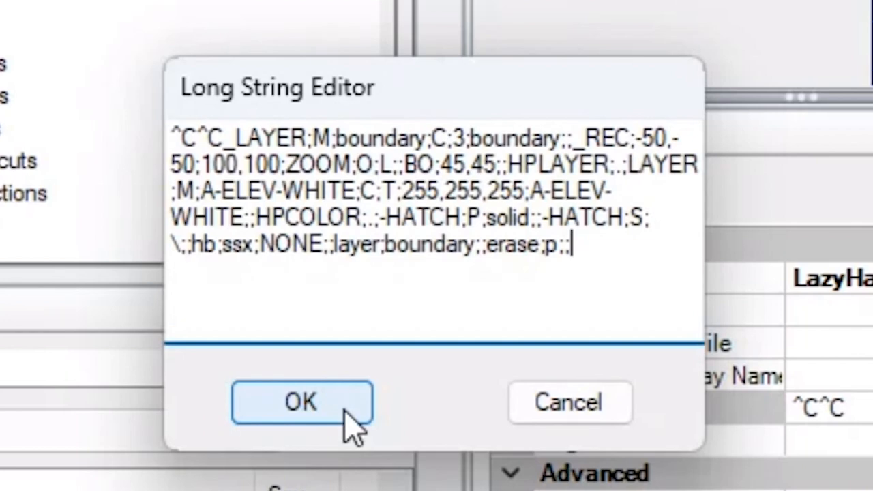
{"action": "left_click", "coordinate": [300, 401]}
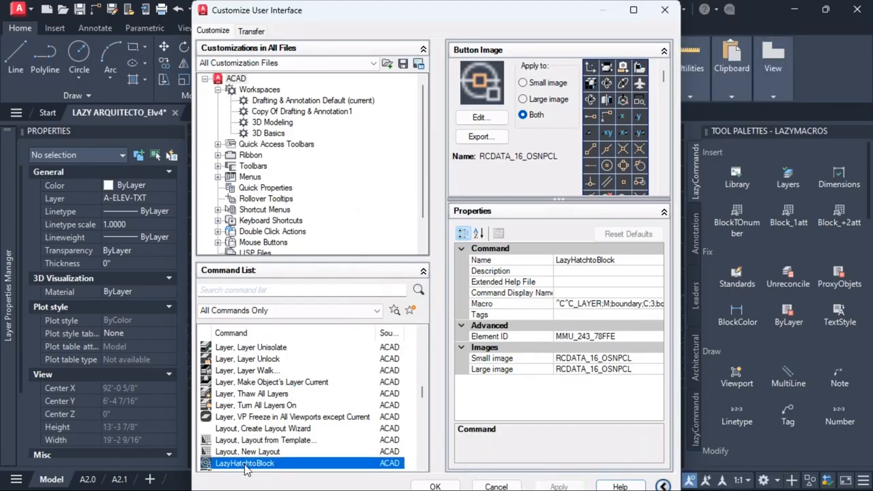
{"action": "mouse_move", "coordinate": [270, 474]}
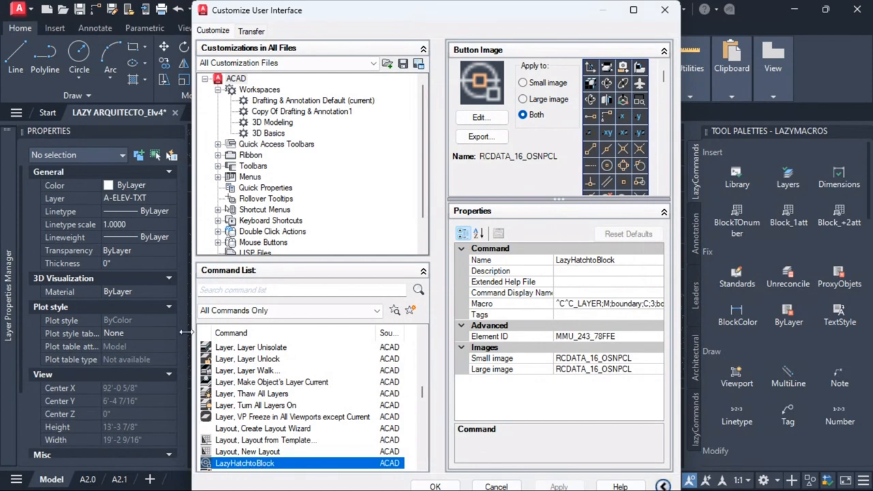
{"action": "mouse_move", "coordinate": [125, 101]}
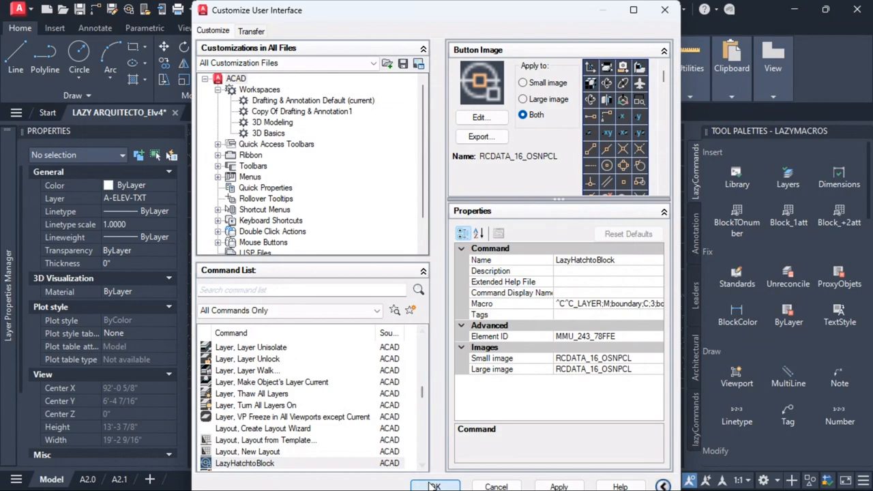
Apply the LazyHatchtoBlock customization and close the Customize User Interface dialog
{"action": "left_click", "coordinate": [434, 486]}
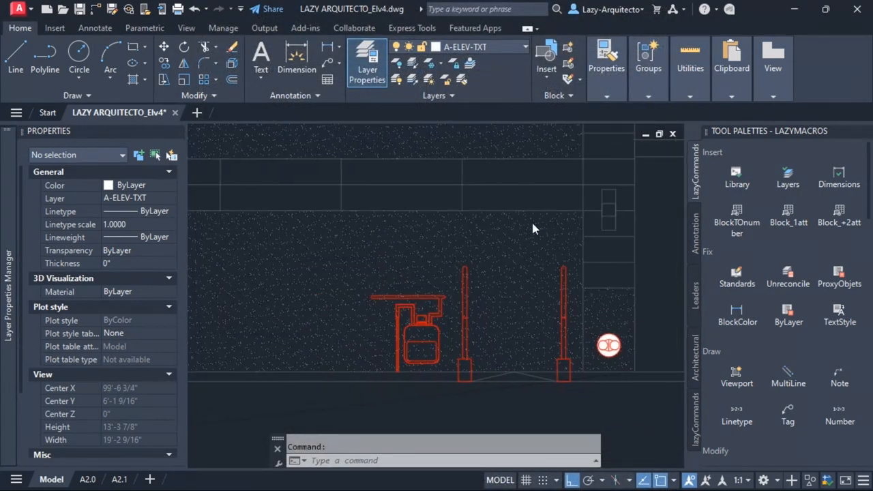
Select the gas meter block and open the GAS block in the Block Editor
{"action": "left_click", "coordinate": [410, 321]}
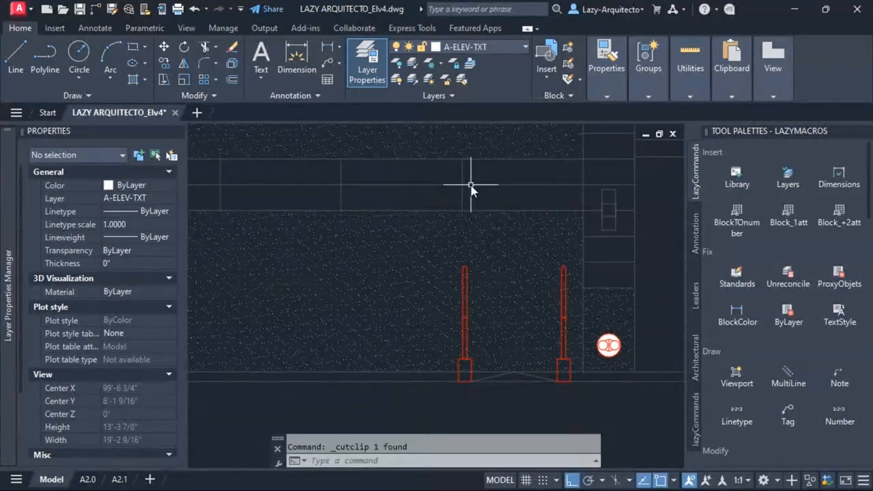
{"action": "right_click", "coordinate": [416, 334]}
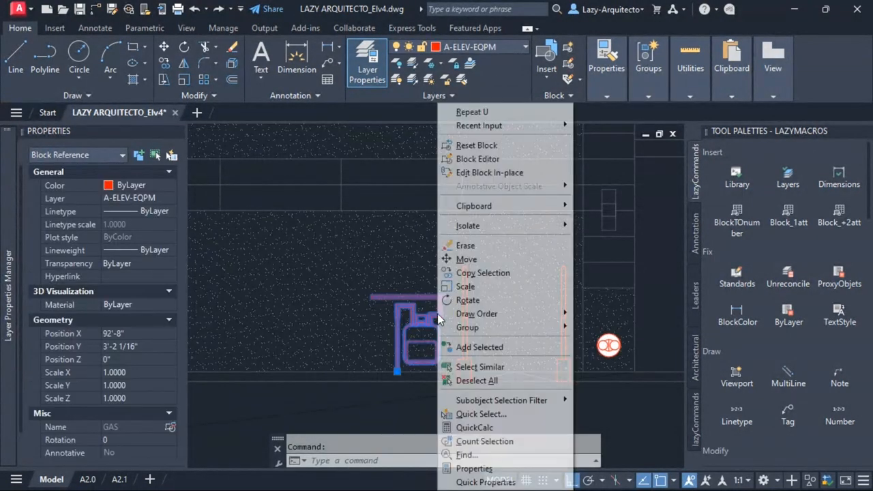
{"action": "left_click", "coordinate": [478, 158]}
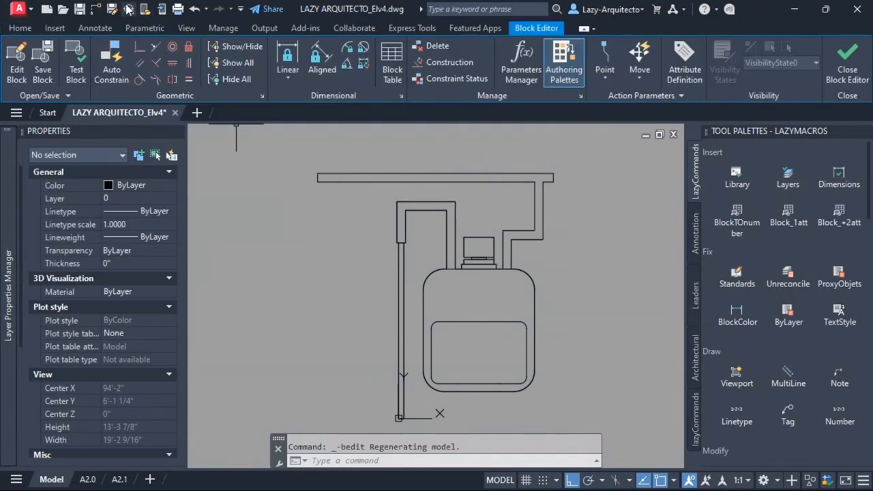
{"action": "mouse_move", "coordinate": [126, 8]}
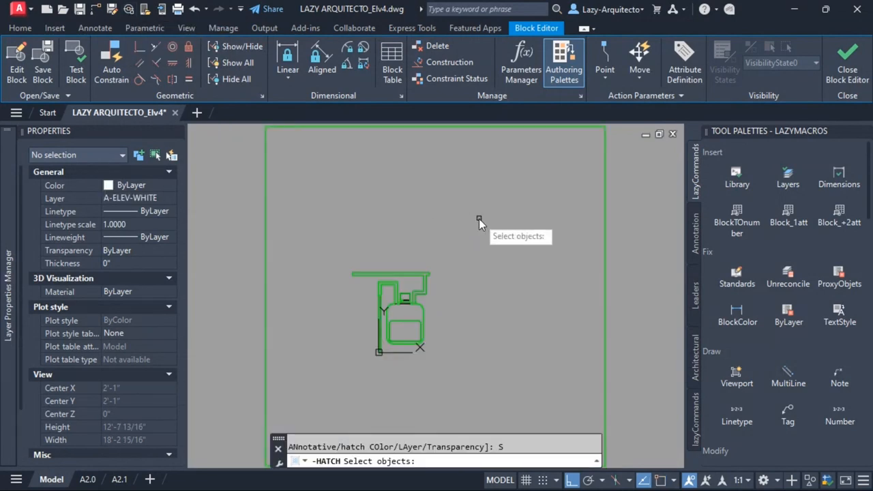
{"action": "mouse_move", "coordinate": [421, 273]}
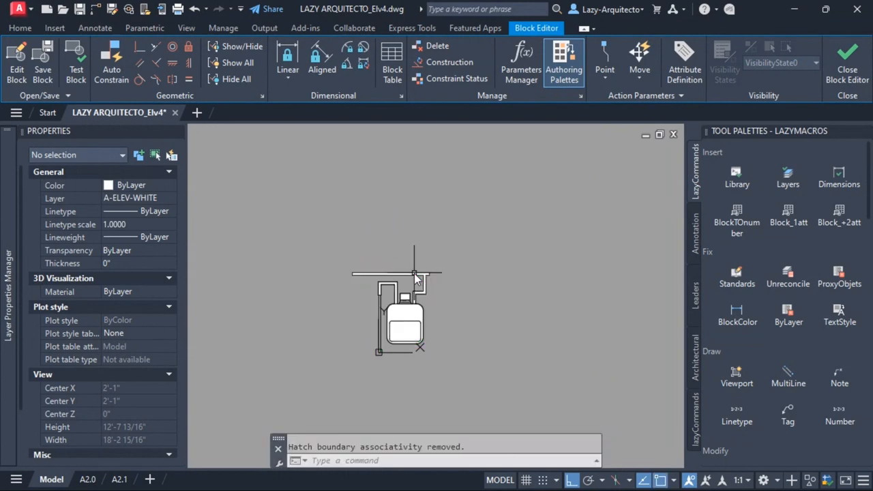
{"action": "mouse_move", "coordinate": [348, 322]}
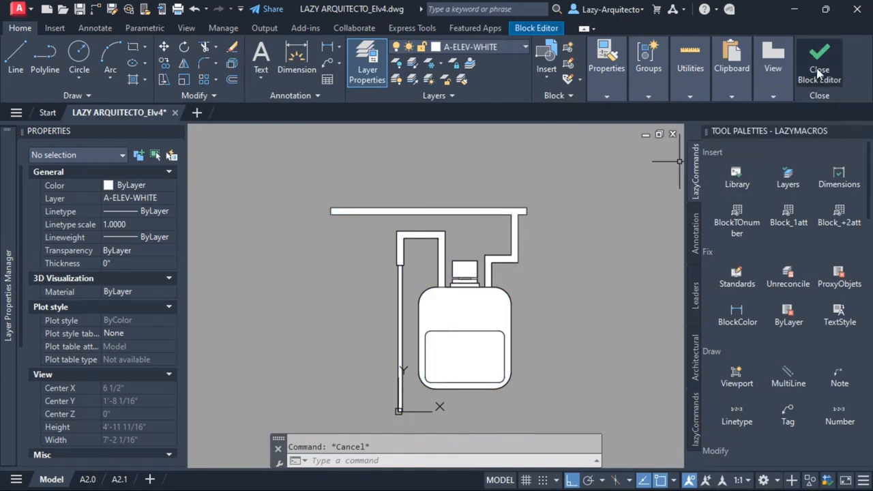
Close the Block Editor saving the GAS changes, then reopen the CUI window
{"action": "left_click", "coordinate": [819, 61]}
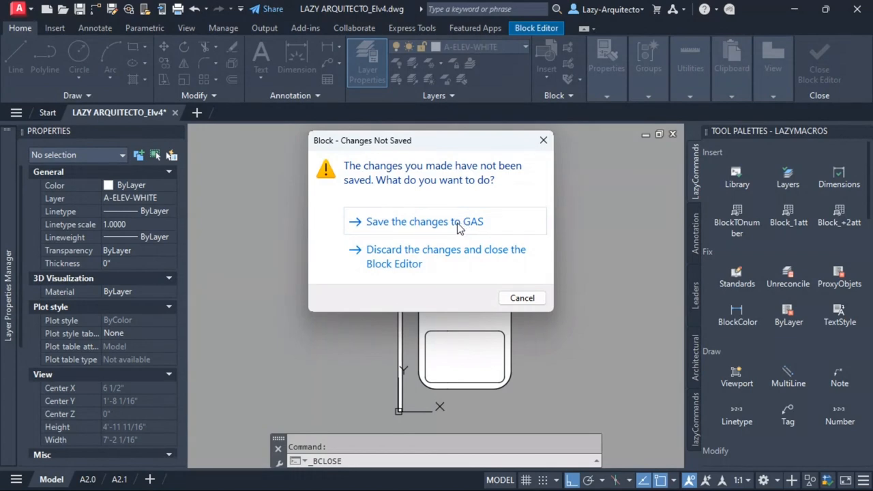
{"action": "left_click", "coordinate": [445, 257]}
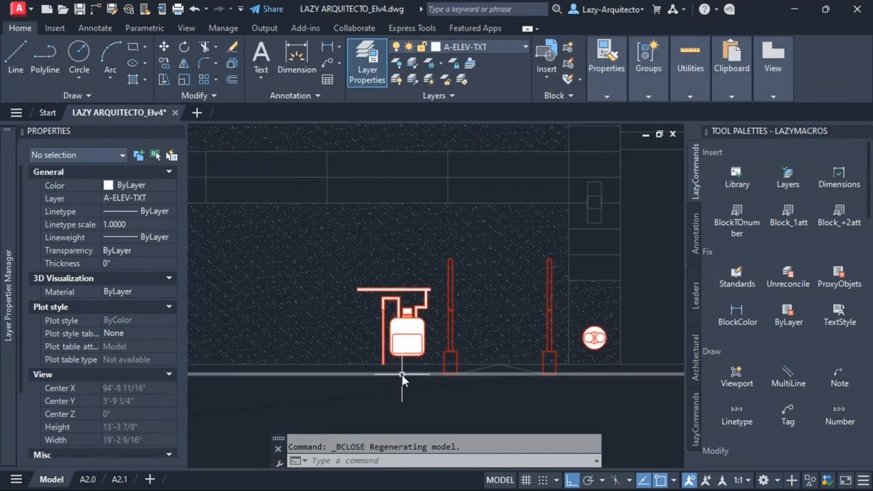
{"action": "type", "text": "CUI"}
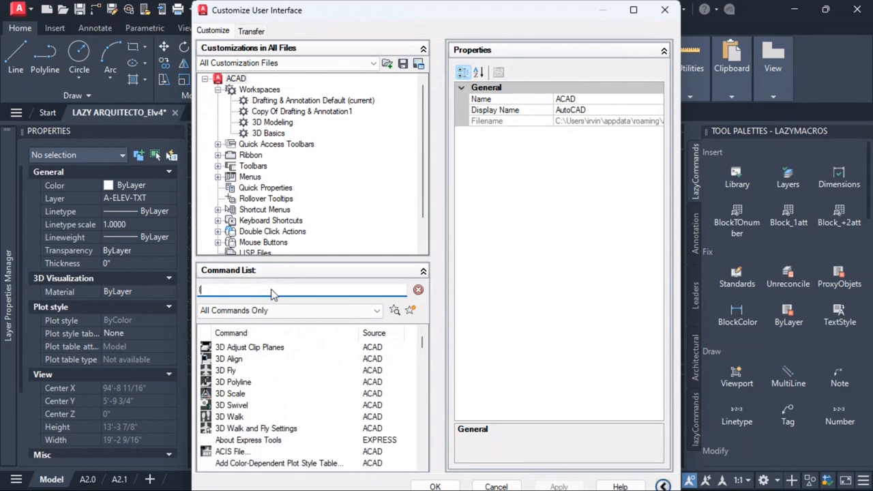
Find LazyHatchtoBlock by searching 'lazy' and append _bclose;s; to its macro
{"action": "type", "text": "lazy"}
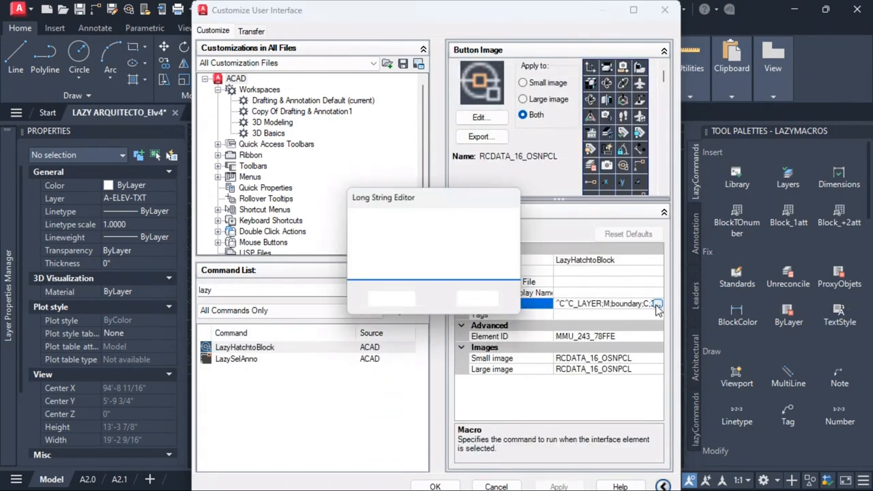
{"action": "left_click", "coordinate": [657, 303]}
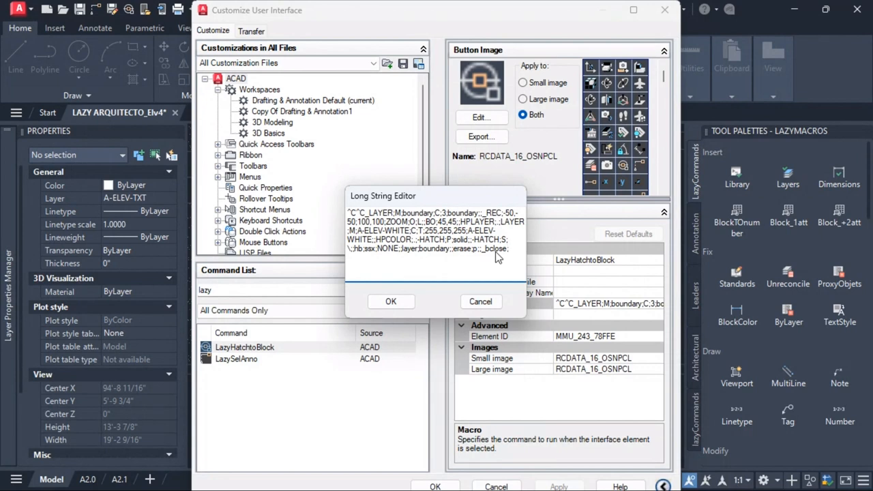
{"action": "type", "text": "s;"}
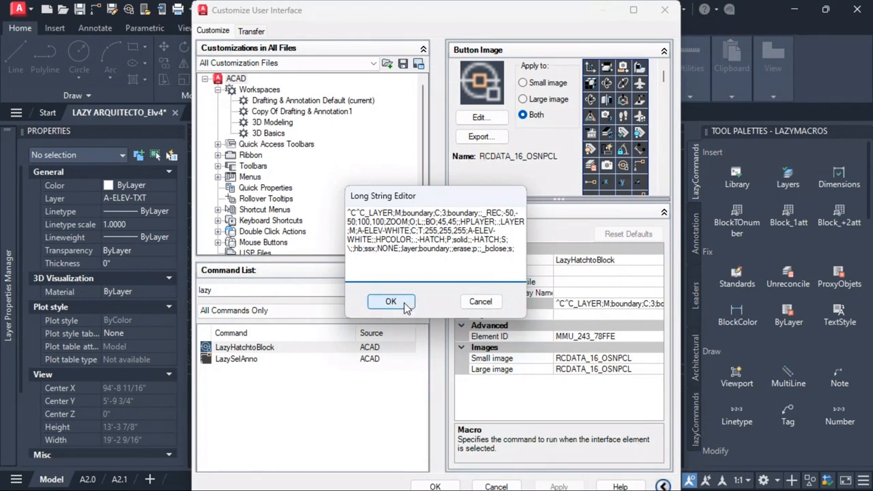
{"action": "left_click", "coordinate": [391, 301]}
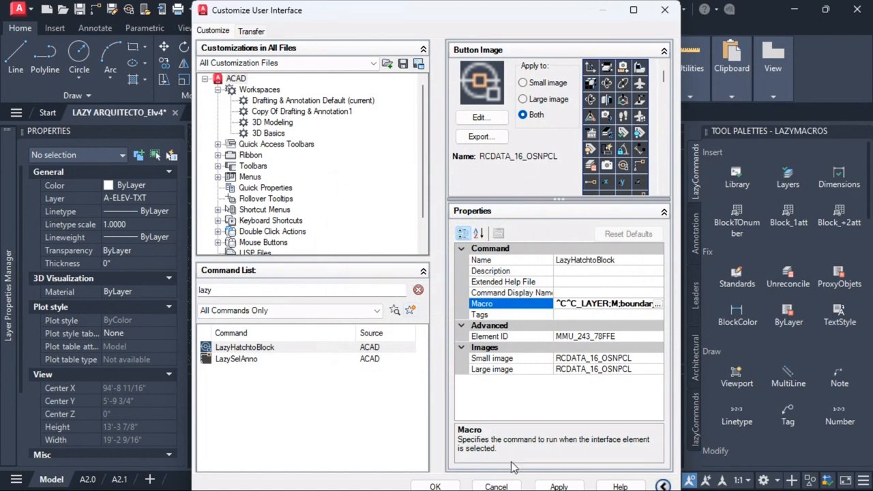